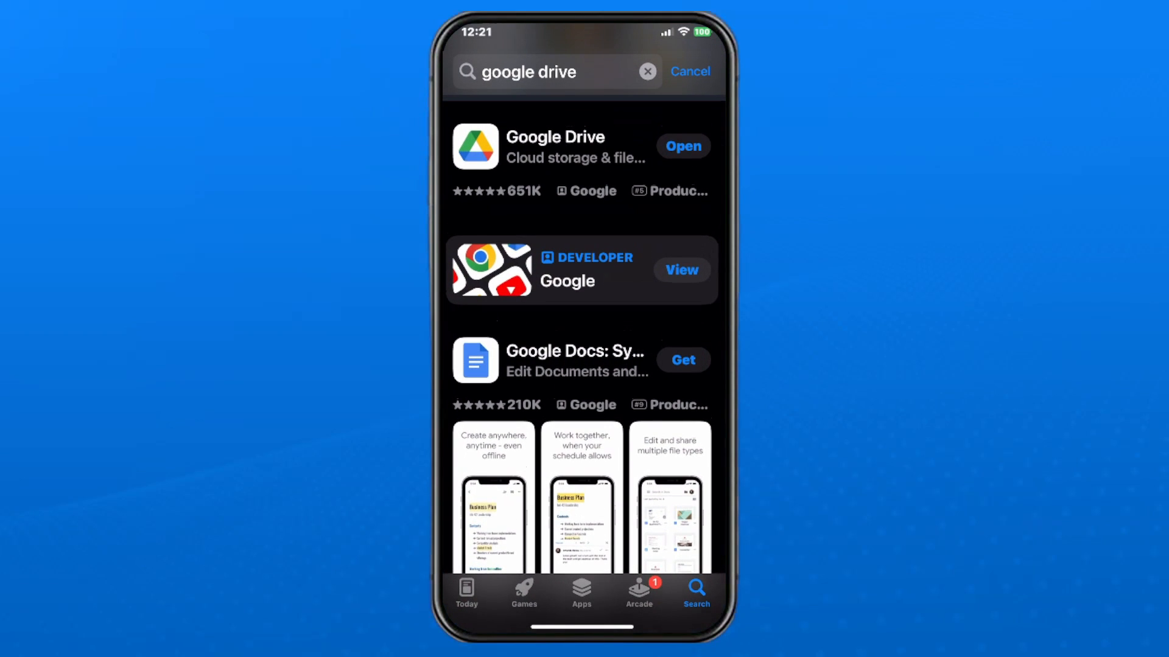
- Launch Google Drive from the App Store 'google drive' search results
left_click(681, 146)
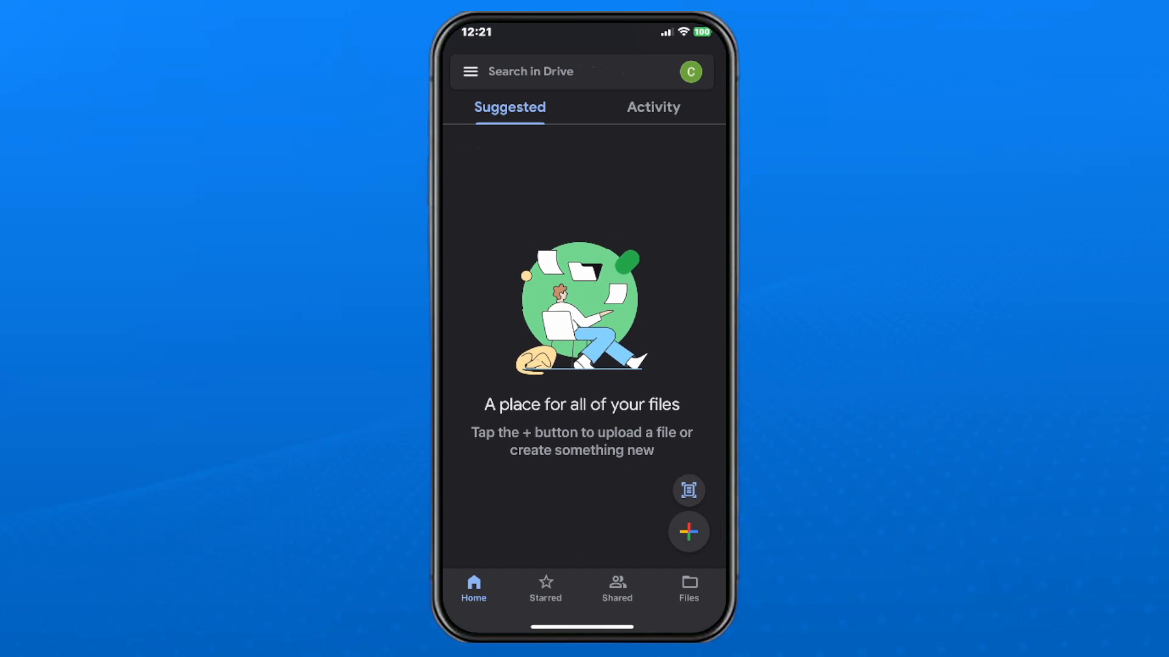
- Upload a video from Photos and Videos, keeping the current photo access selection
left_click(688, 532)
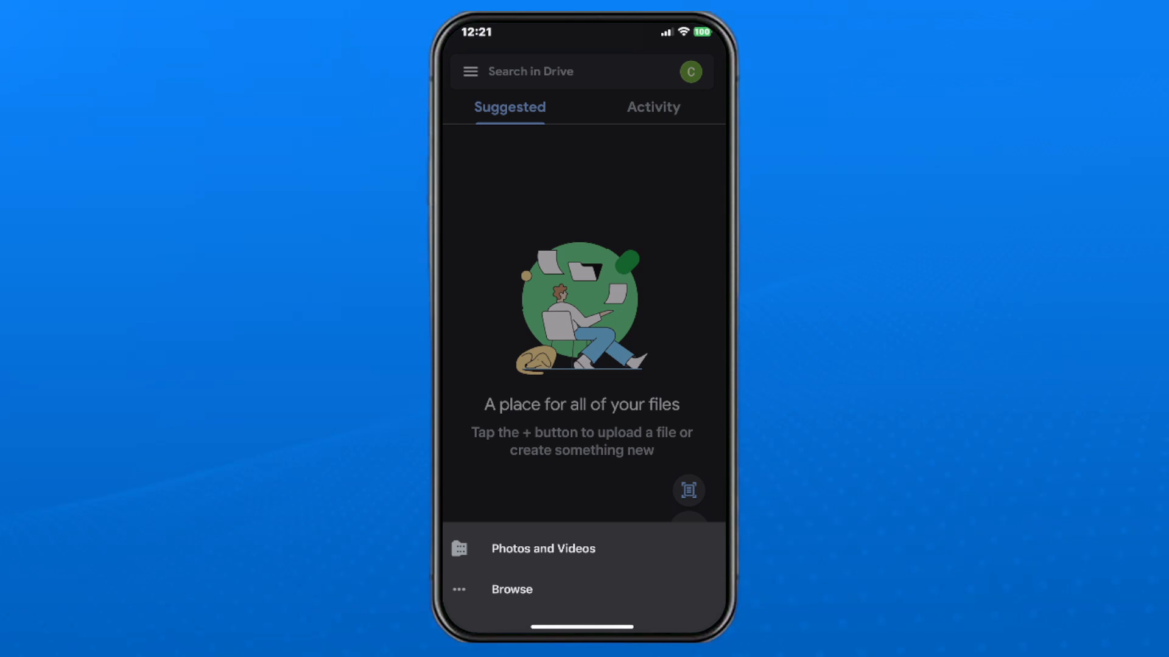
left_click(542, 548)
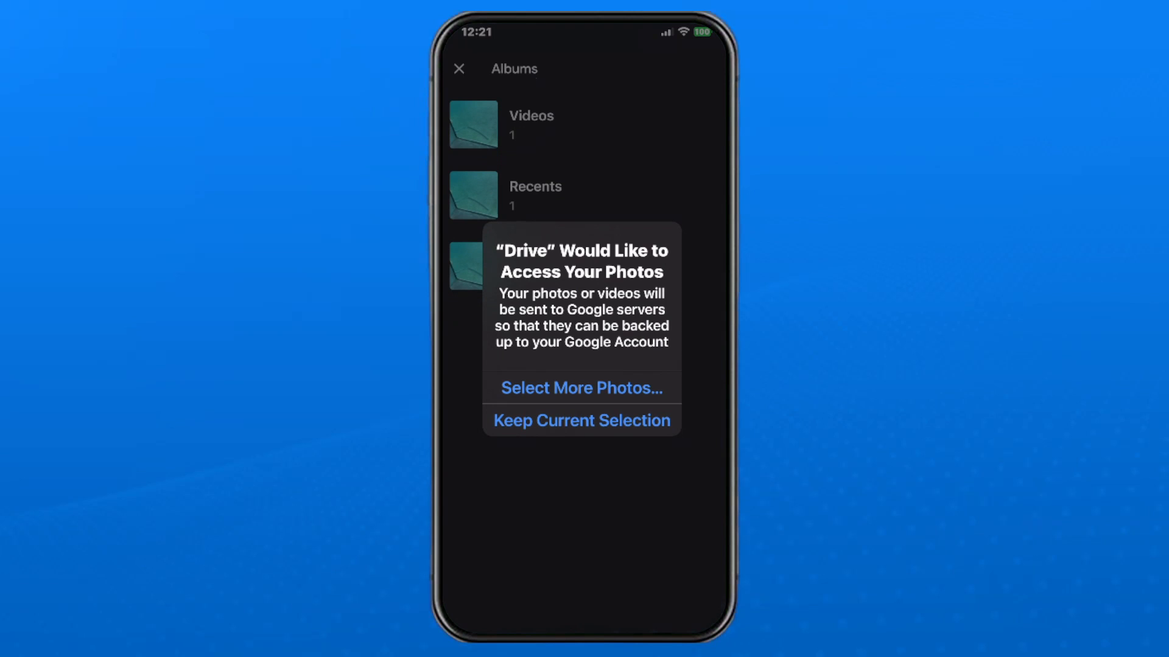
left_click(581, 419)
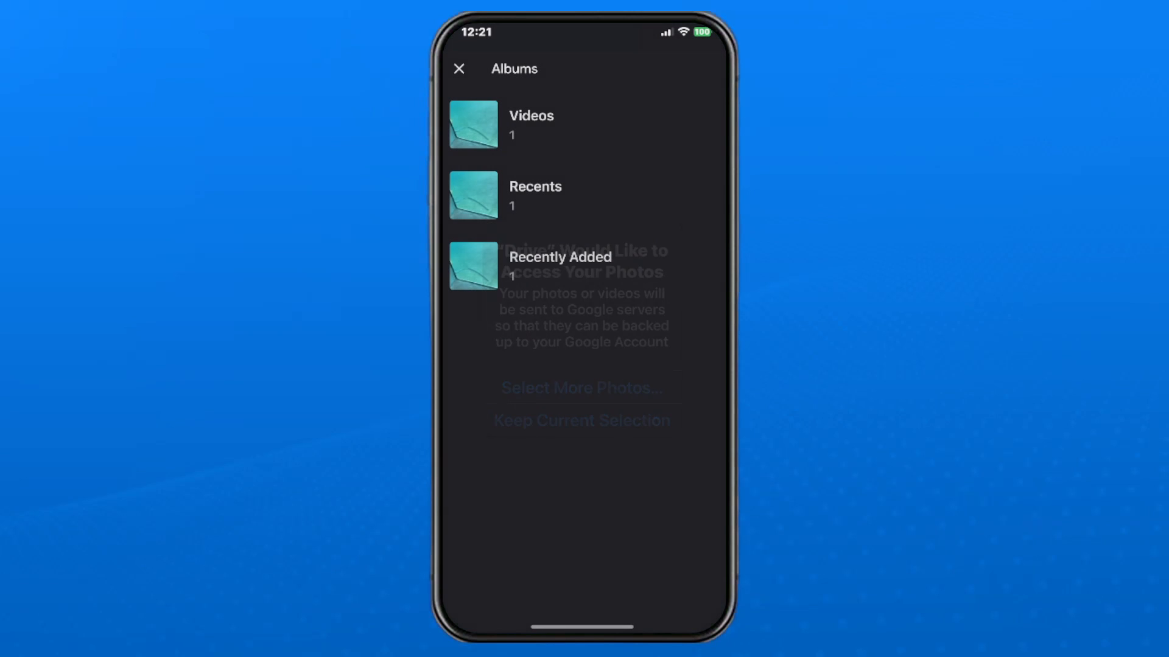
left_click(530, 116)
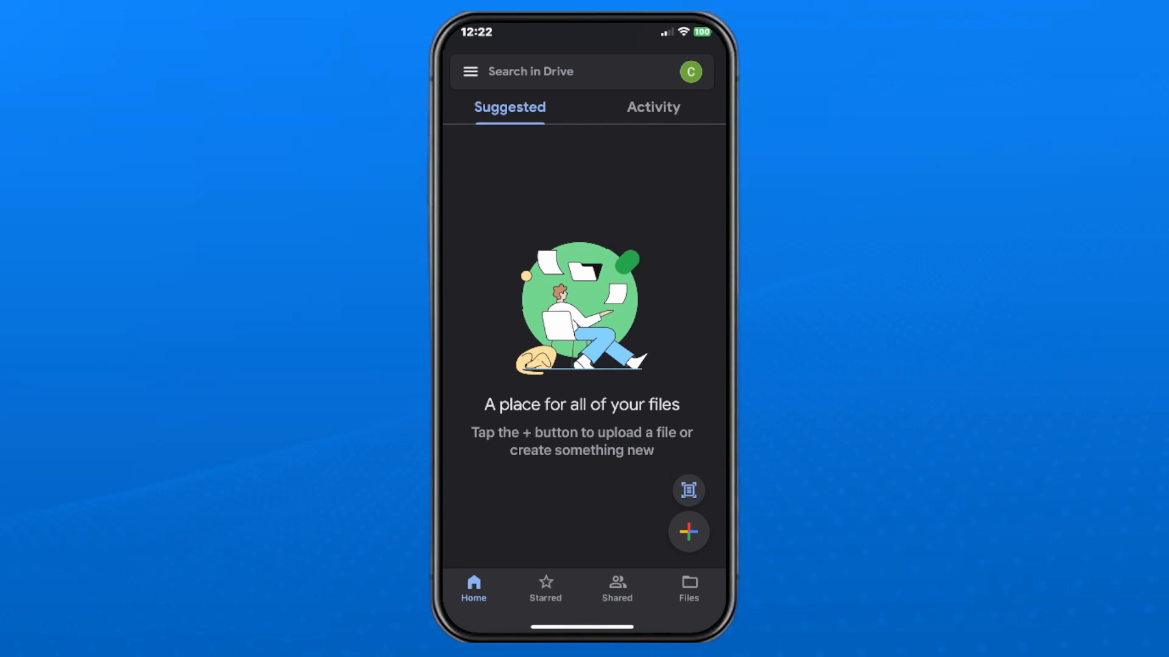
- View My Drive to watch IMG_E2894.mov uploading
left_click(688, 585)
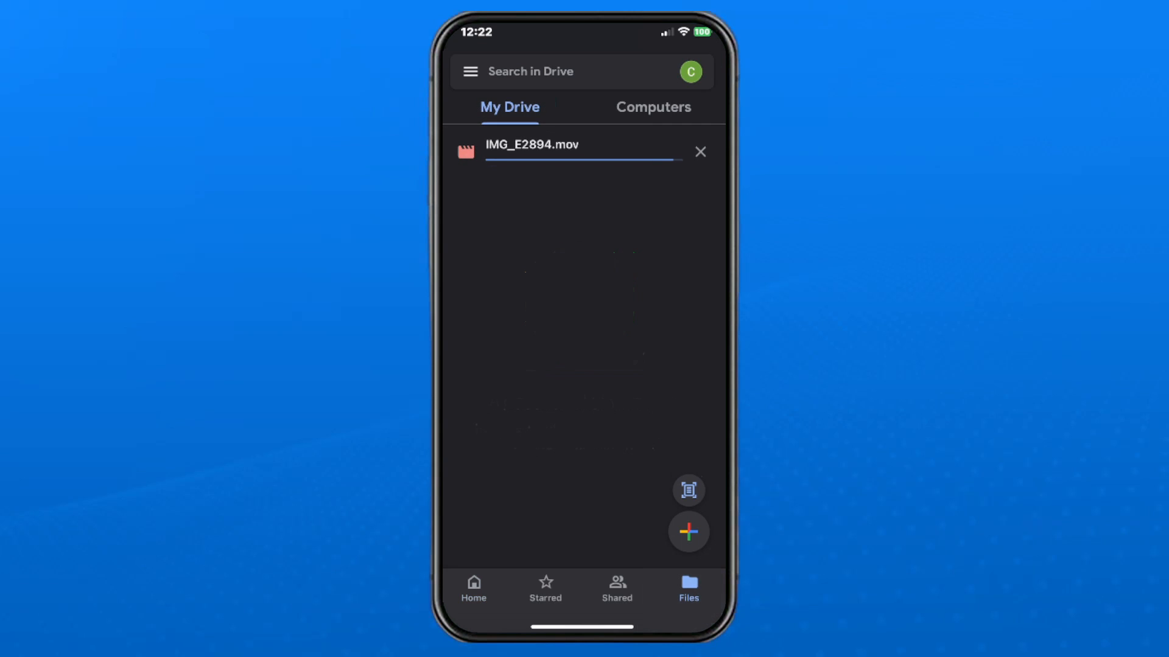
left_click(472, 588)
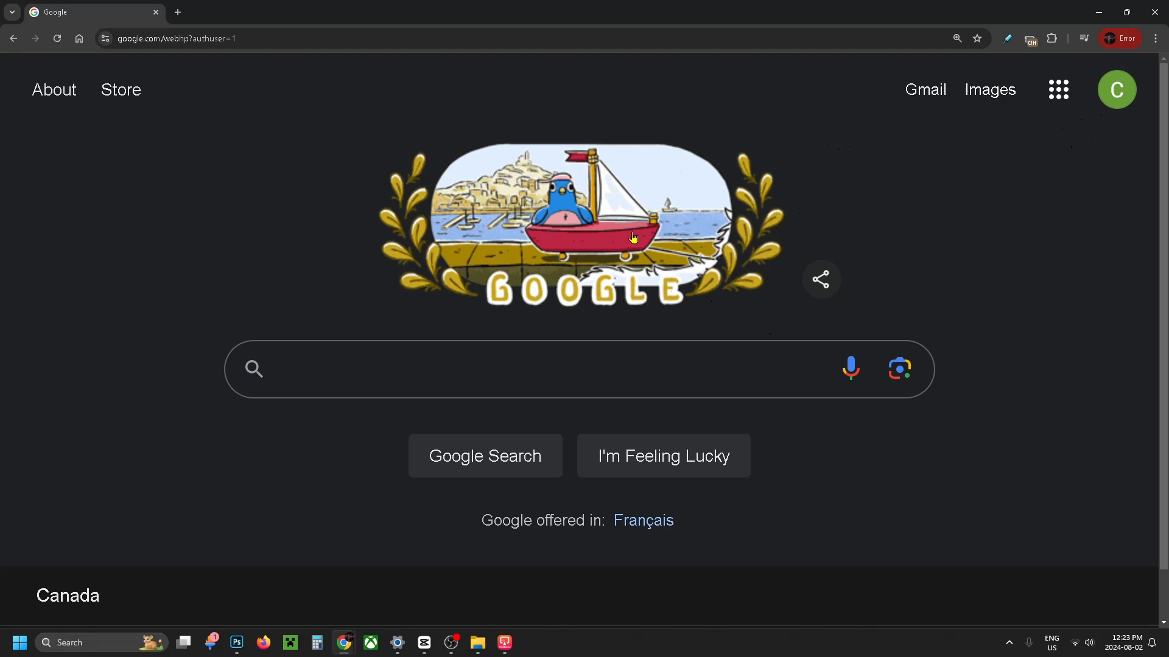
- Open the Google apps menu on google.com and scroll to Drive
left_click(541, 368)
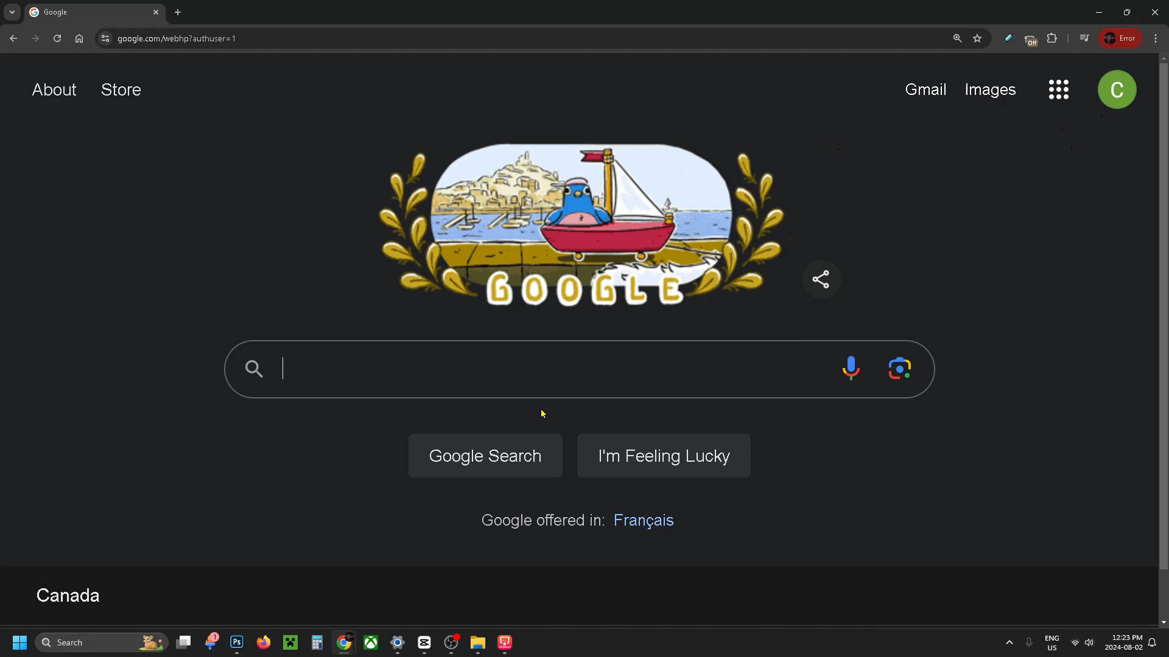
left_click(1058, 90)
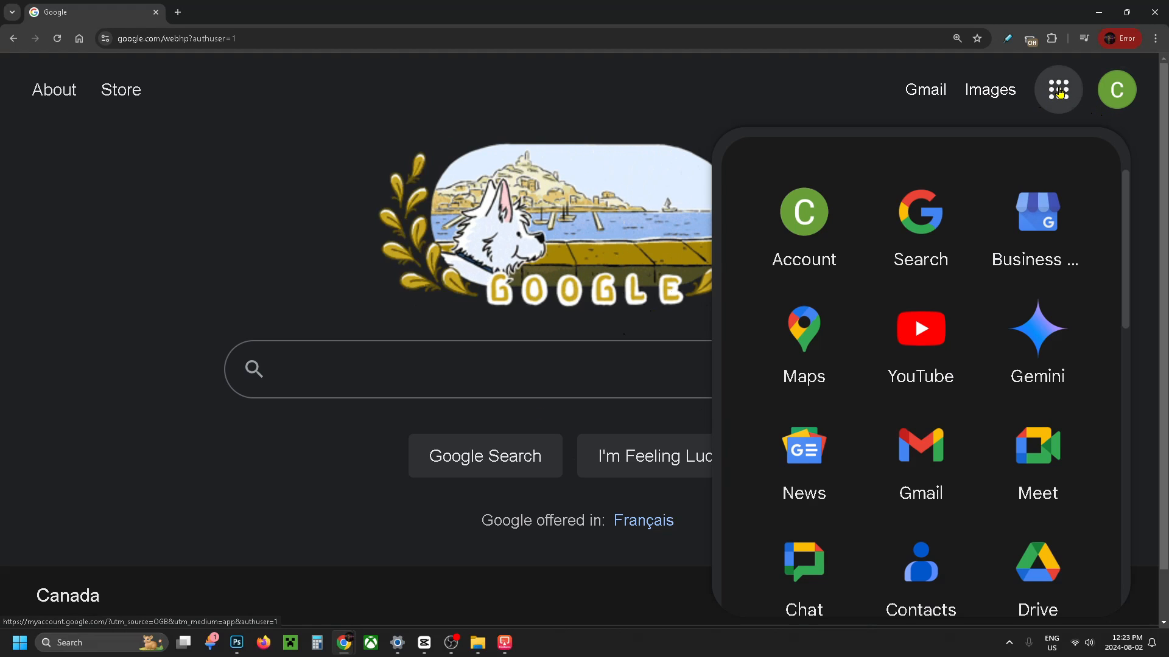
scroll("down", 3)
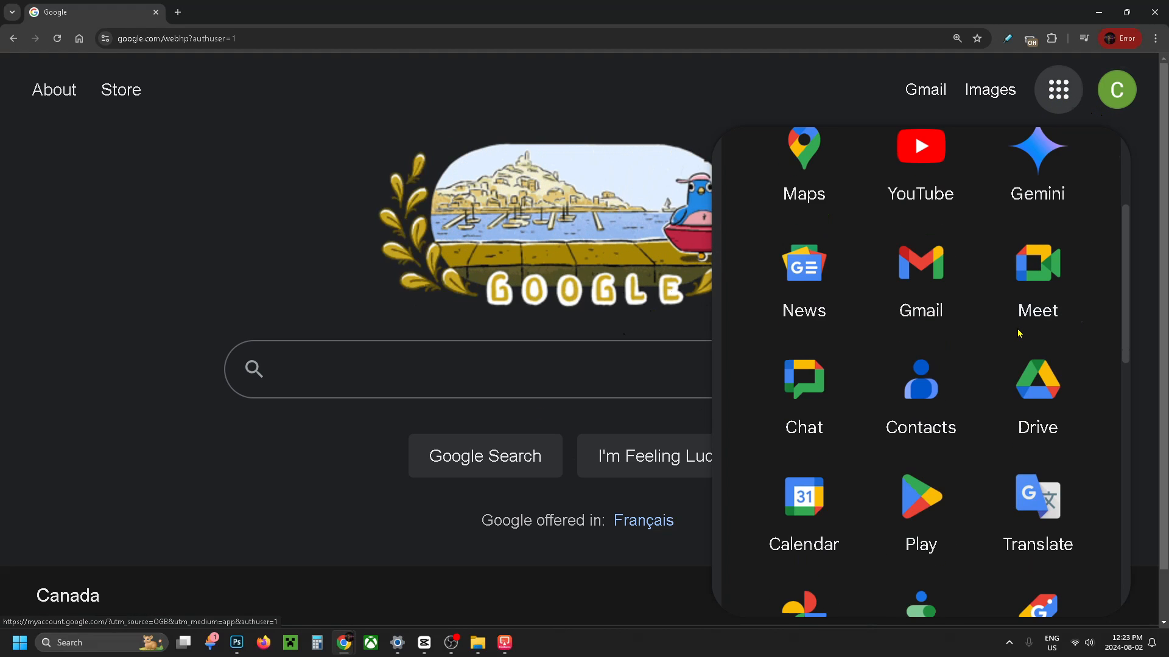
- Download IMG_E2894.mov from Drive in Chrome and reveal it in Downloads
left_click(1036, 381)
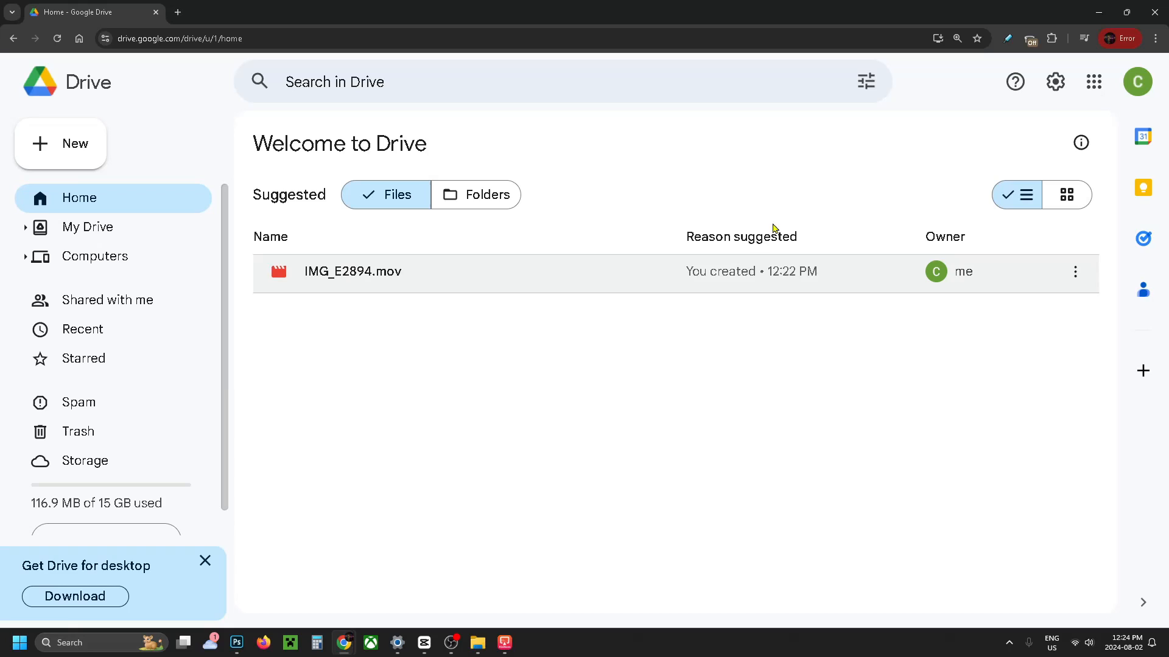
mouse_move(449, 279)
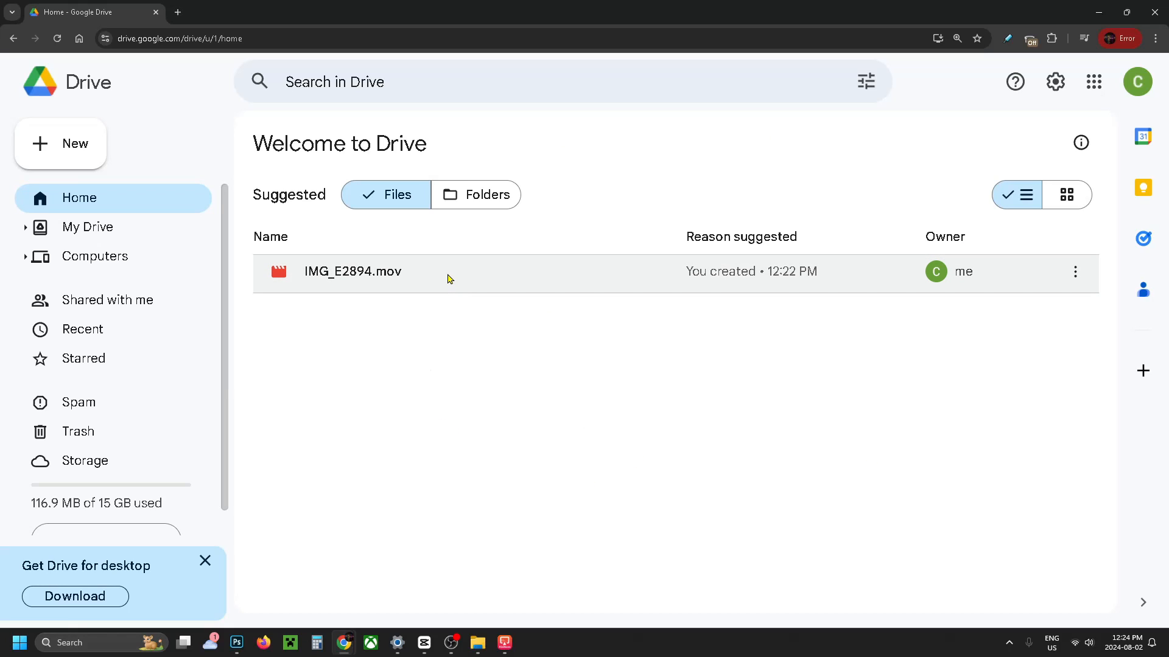
mouse_move(455, 279)
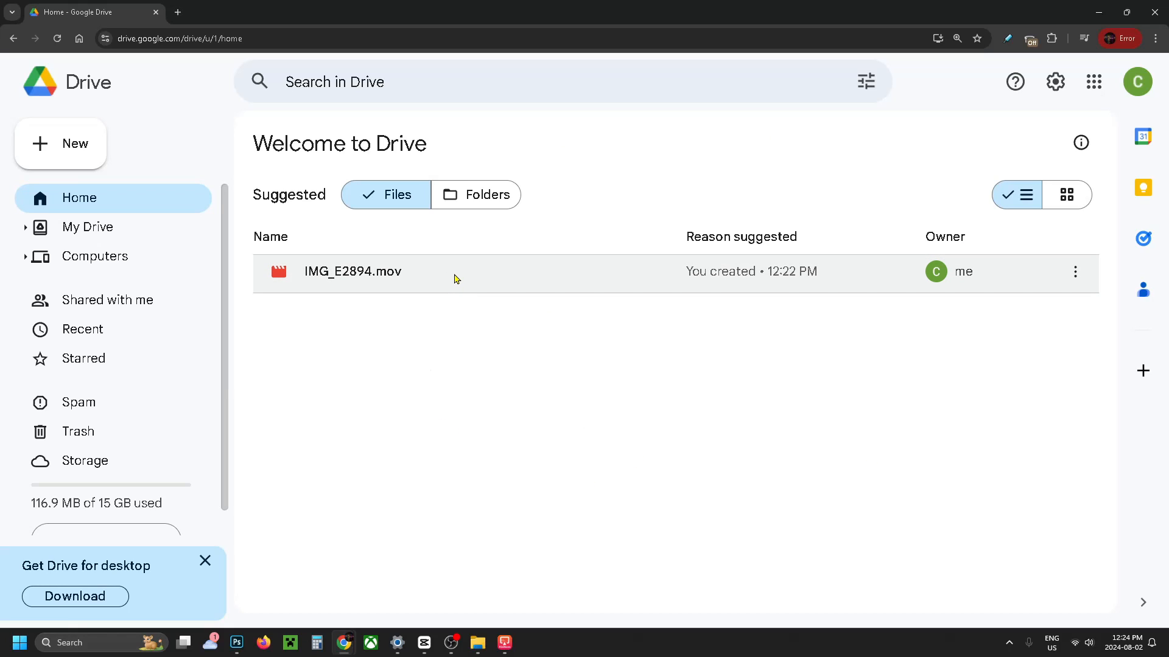
mouse_move(972, 380)
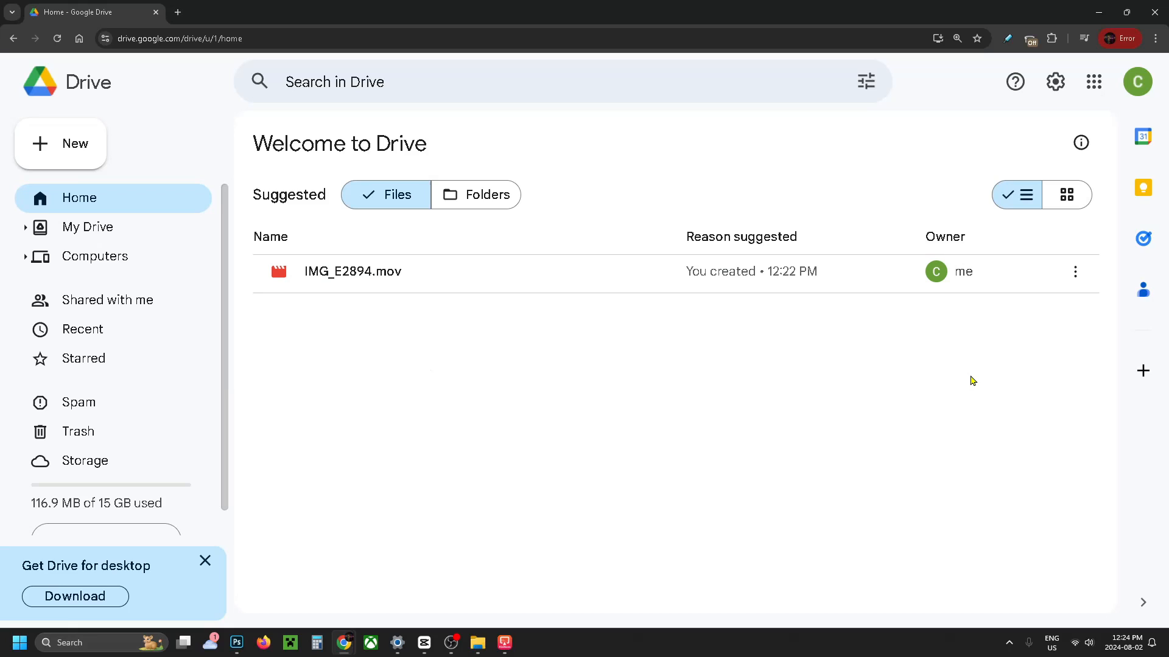
left_click(1075, 272)
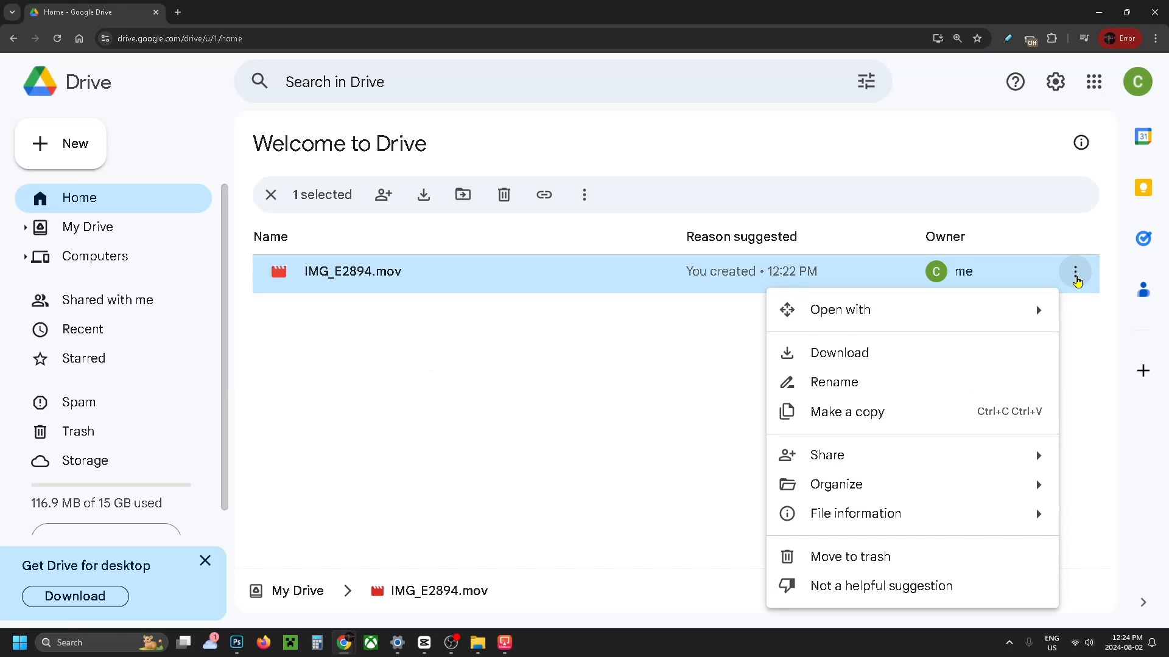
mouse_move(887, 353)
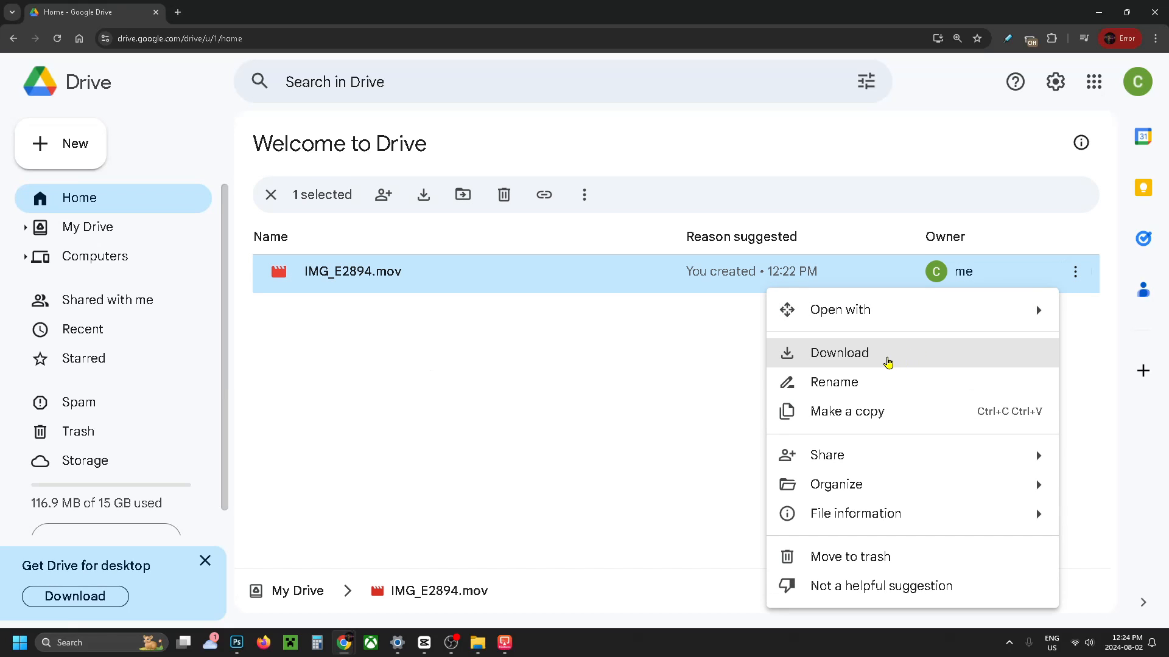
left_click(838, 352)
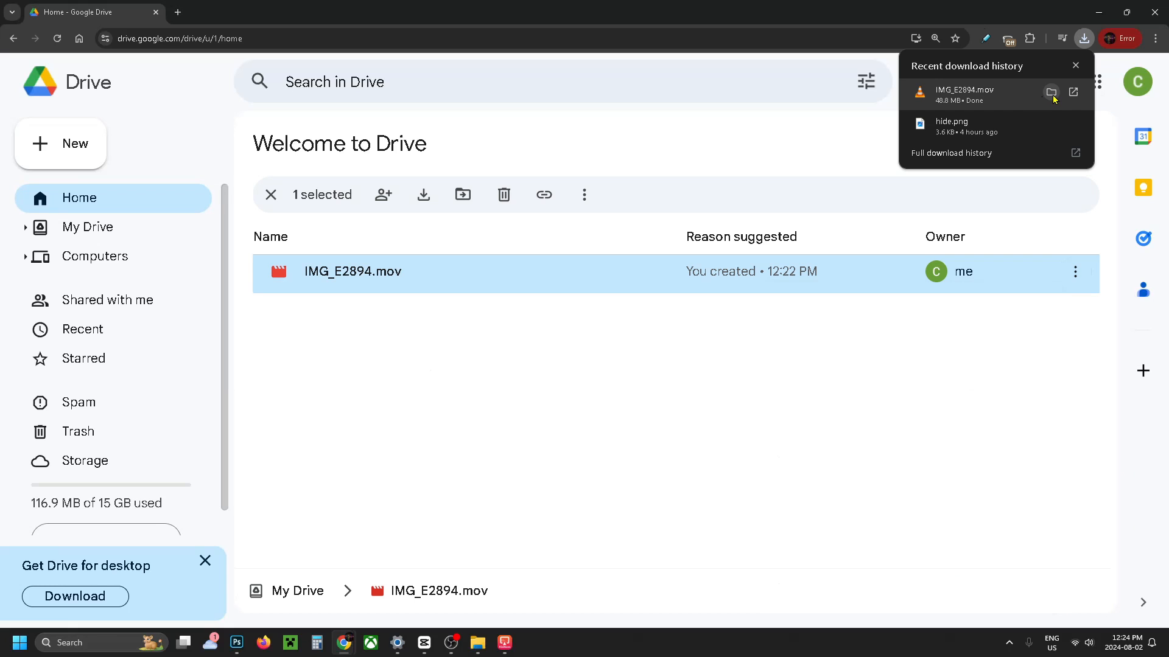
left_click(1051, 92)
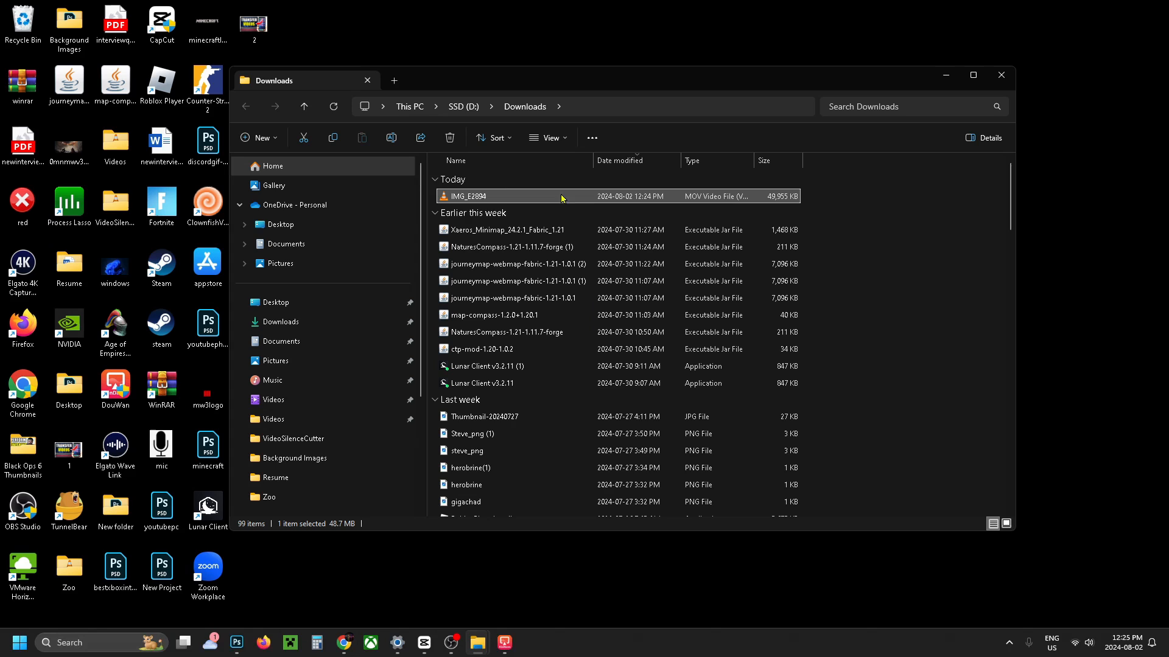